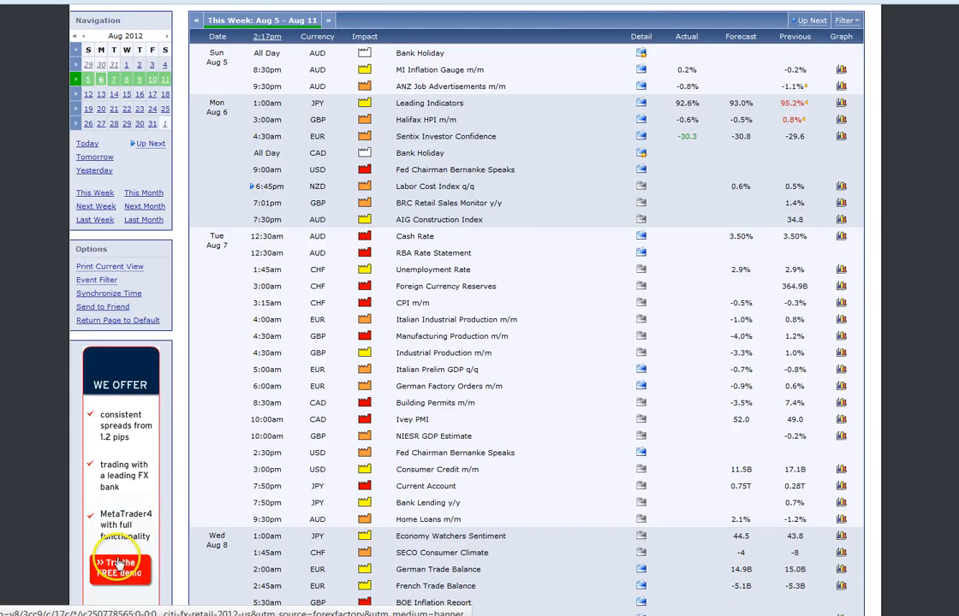
{"action": "mouse_move", "coordinate": [501, 358]}
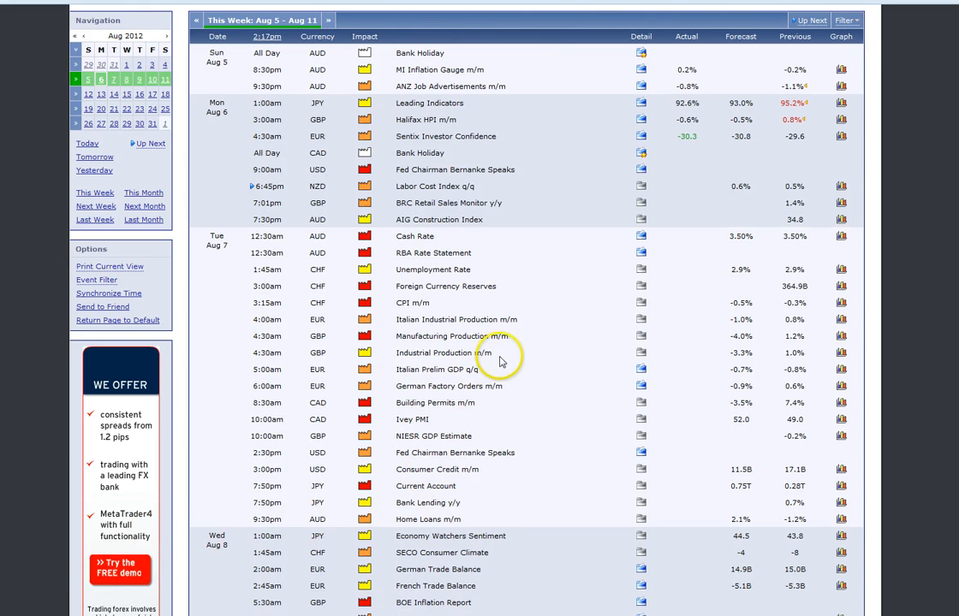
{"action": "mouse_move", "coordinate": [571, 286]}
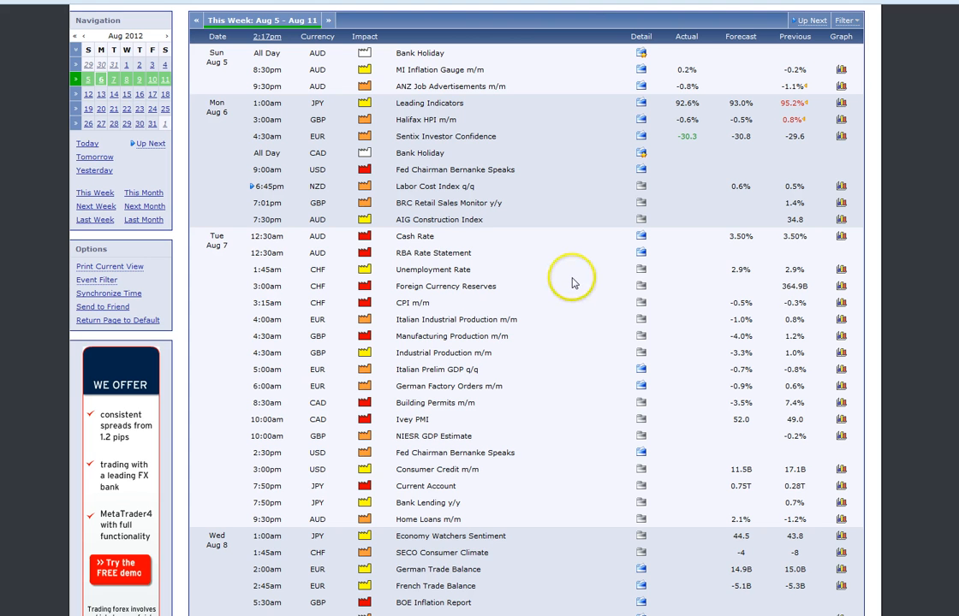
{"action": "mouse_move", "coordinate": [578, 270]}
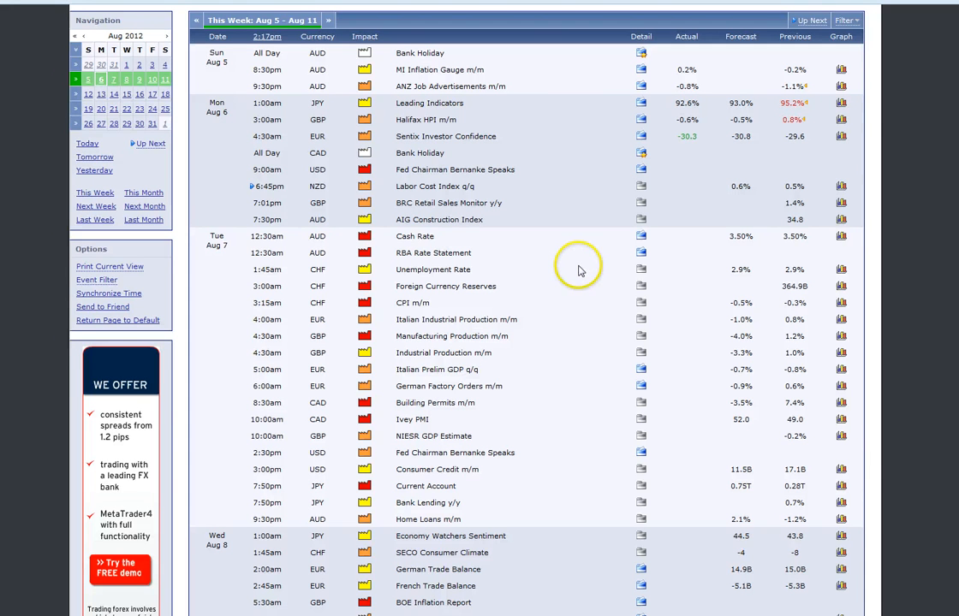
{"action": "mouse_move", "coordinate": [579, 240]}
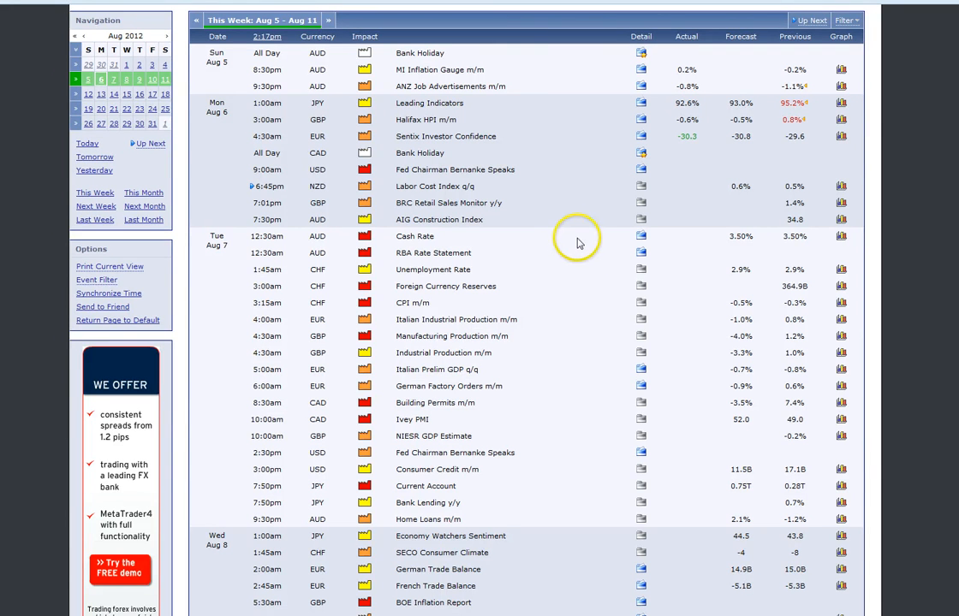
{"action": "mouse_move", "coordinate": [541, 227]}
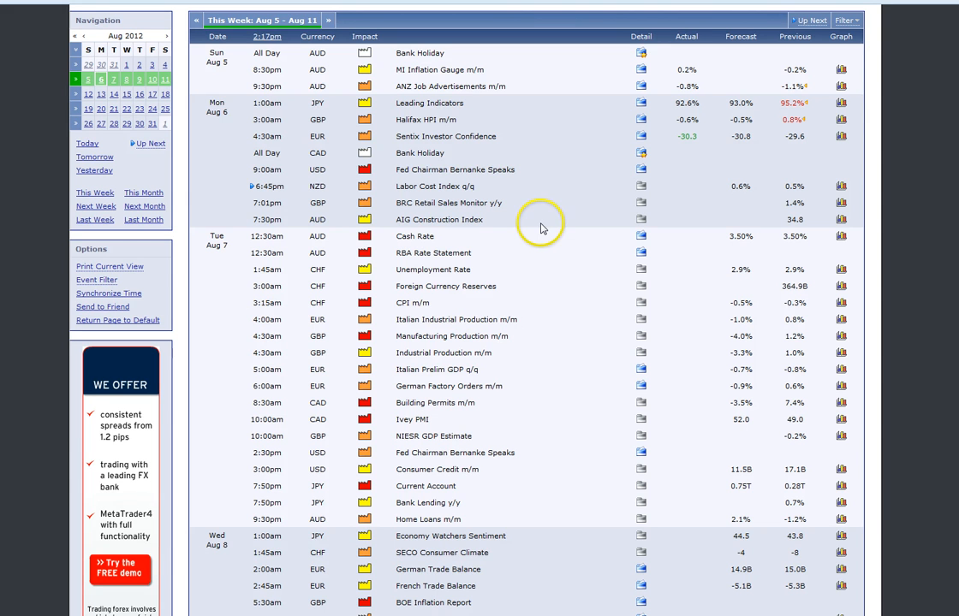
{"action": "mouse_move", "coordinate": [537, 197]}
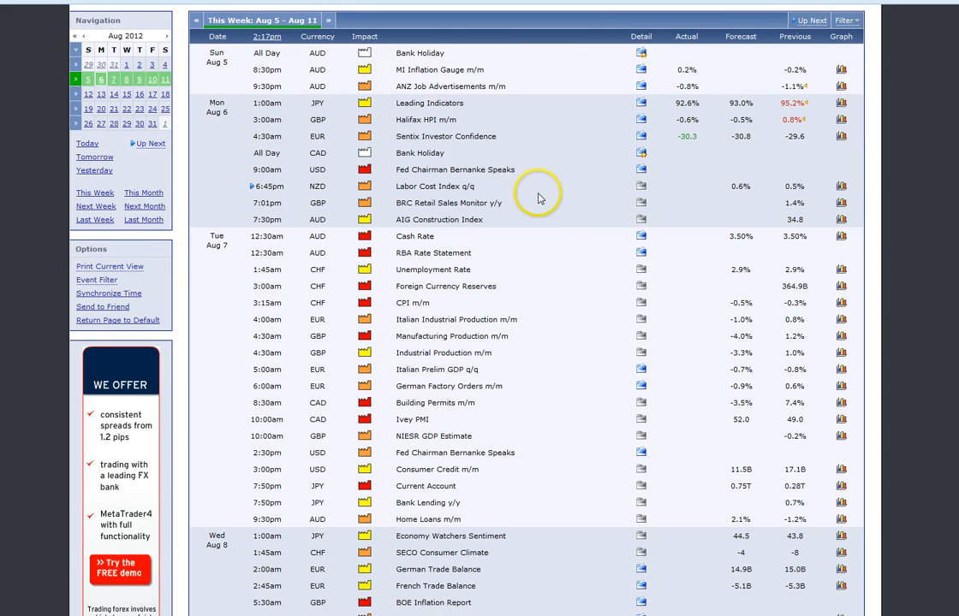
{"action": "mouse_move", "coordinate": [525, 190]}
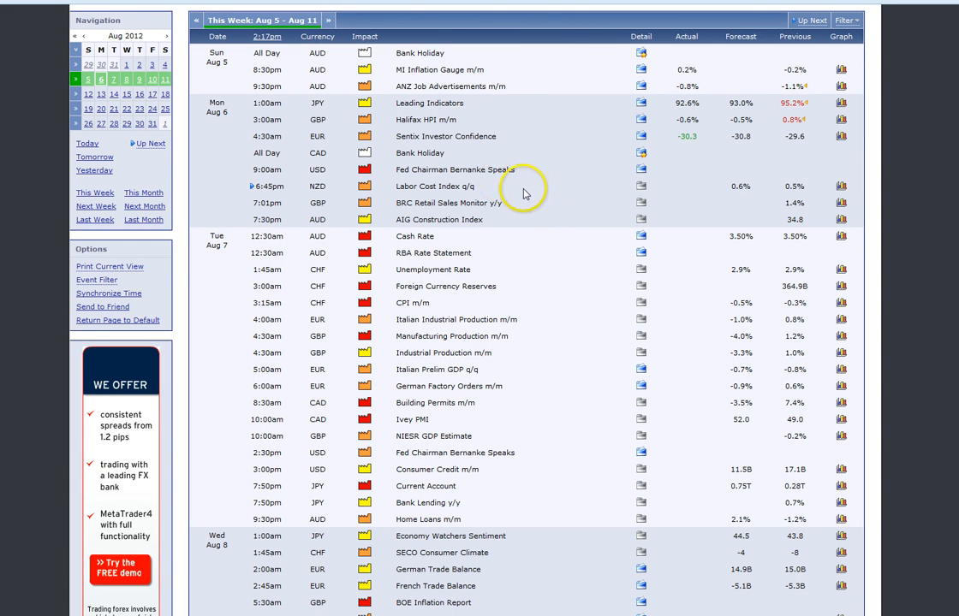
{"action": "mouse_move", "coordinate": [518, 187]}
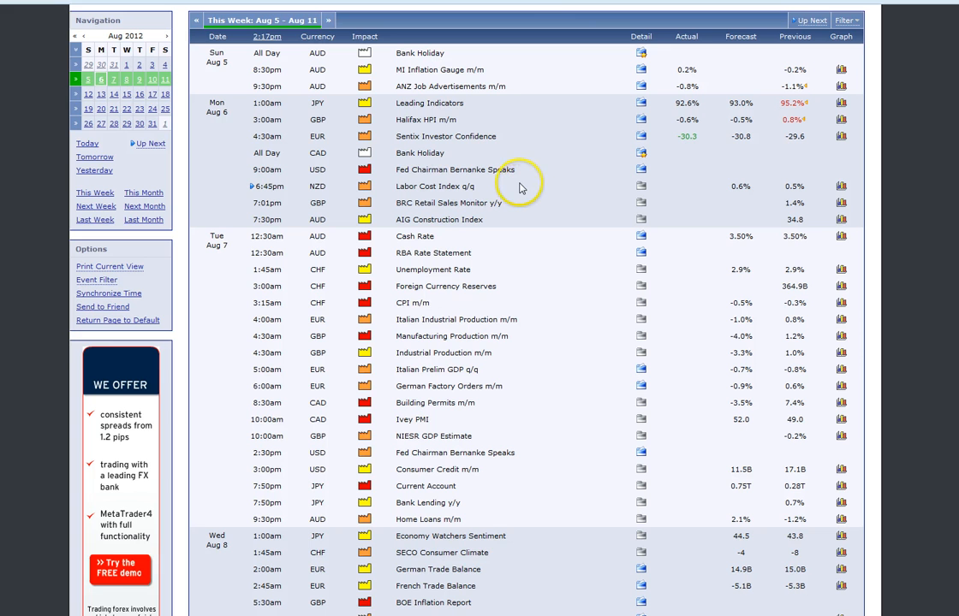
{"action": "mouse_move", "coordinate": [518, 186]}
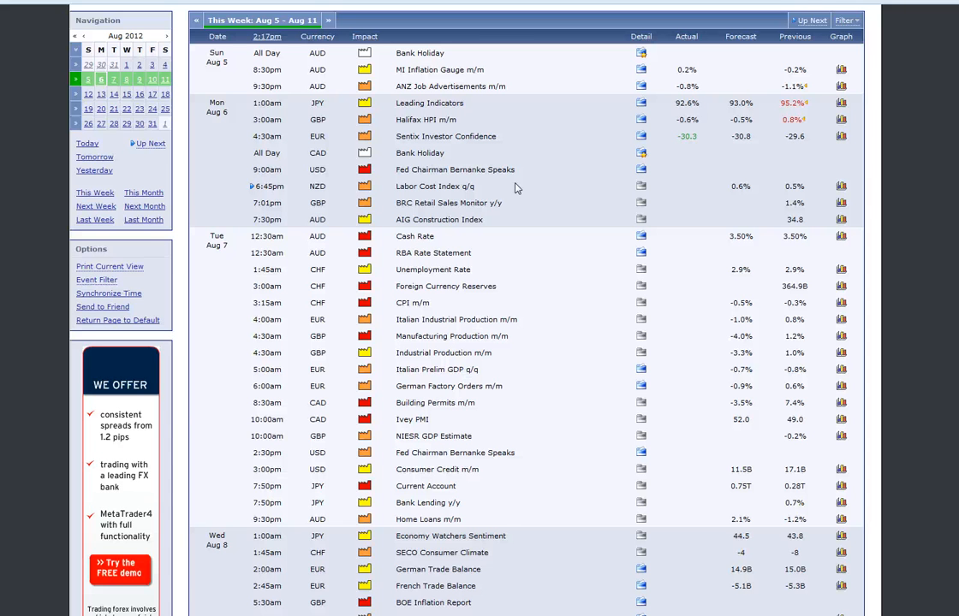
{"action": "mouse_move", "coordinate": [439, 235]}
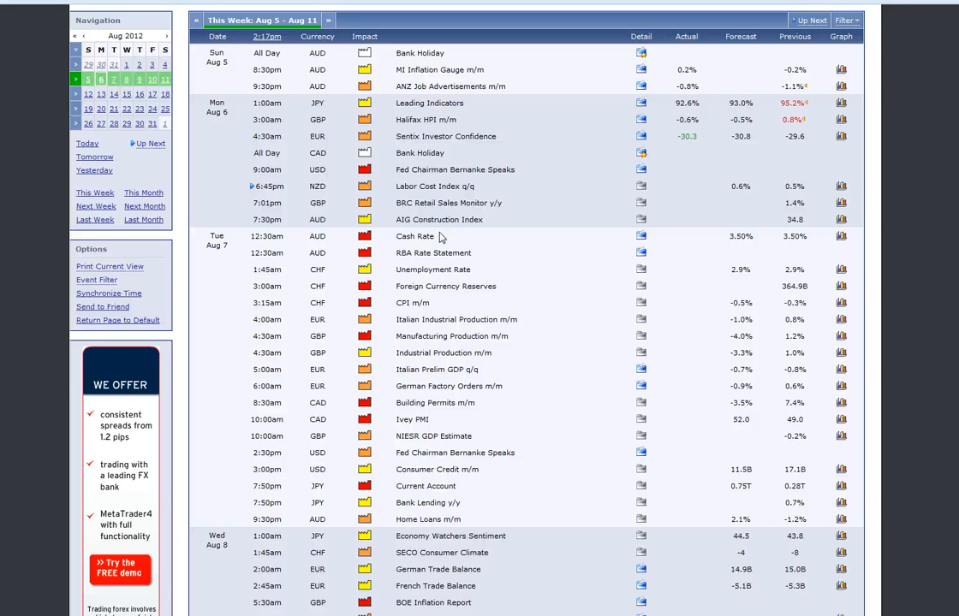
{"action": "mouse_move", "coordinate": [460, 237]}
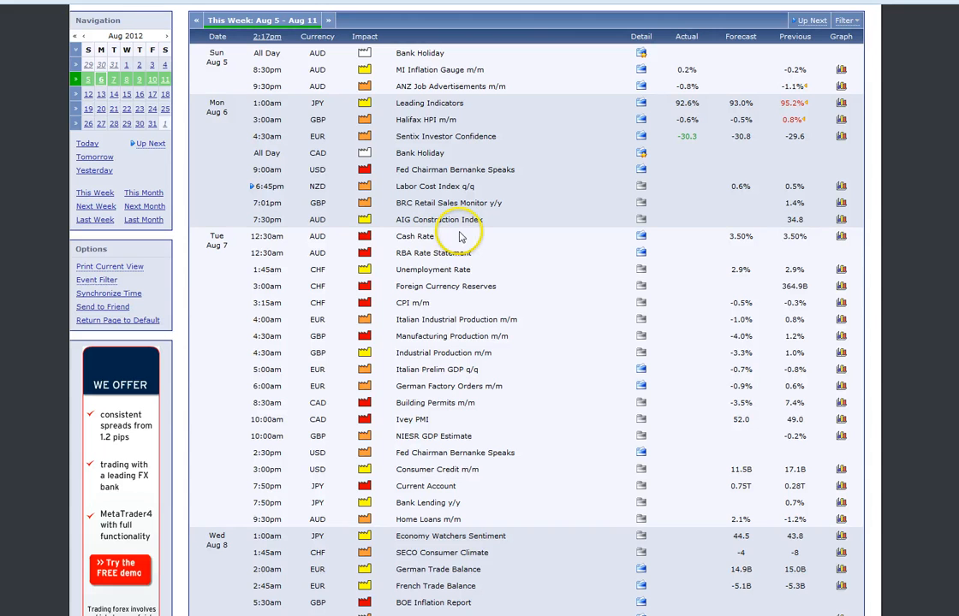
{"action": "mouse_move", "coordinate": [404, 249]}
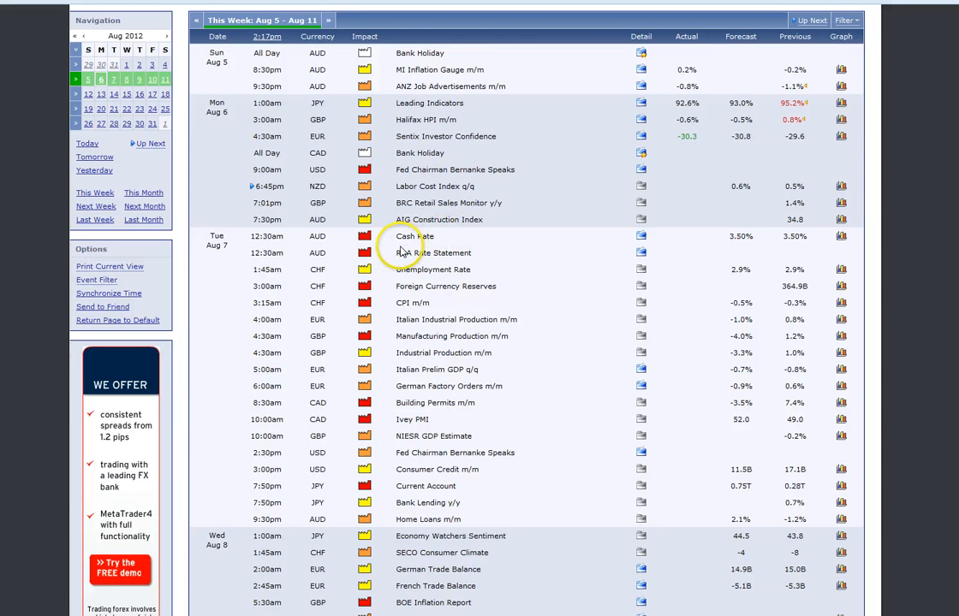
{"action": "mouse_move", "coordinate": [401, 240]}
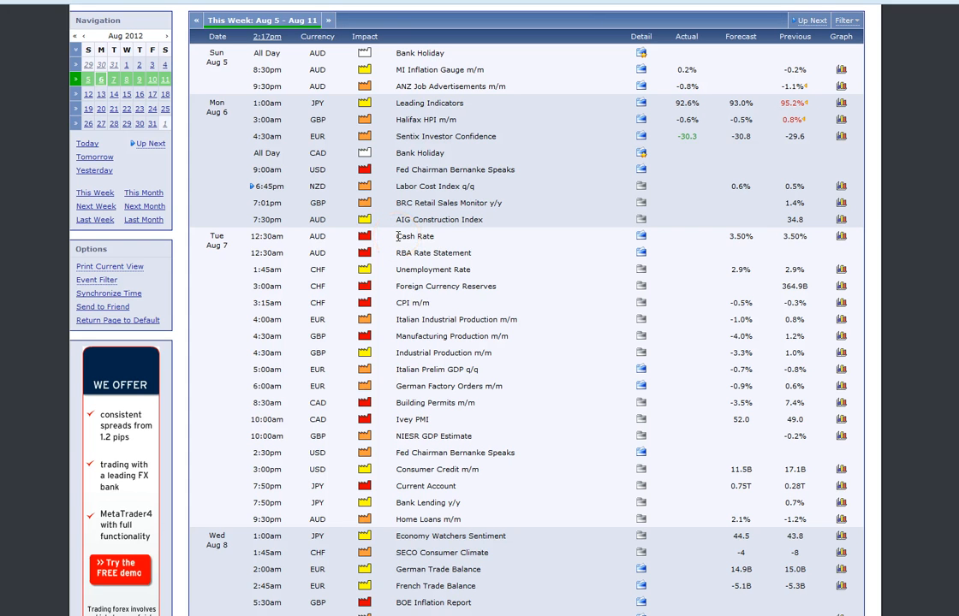
{"action": "mouse_move", "coordinate": [391, 239]}
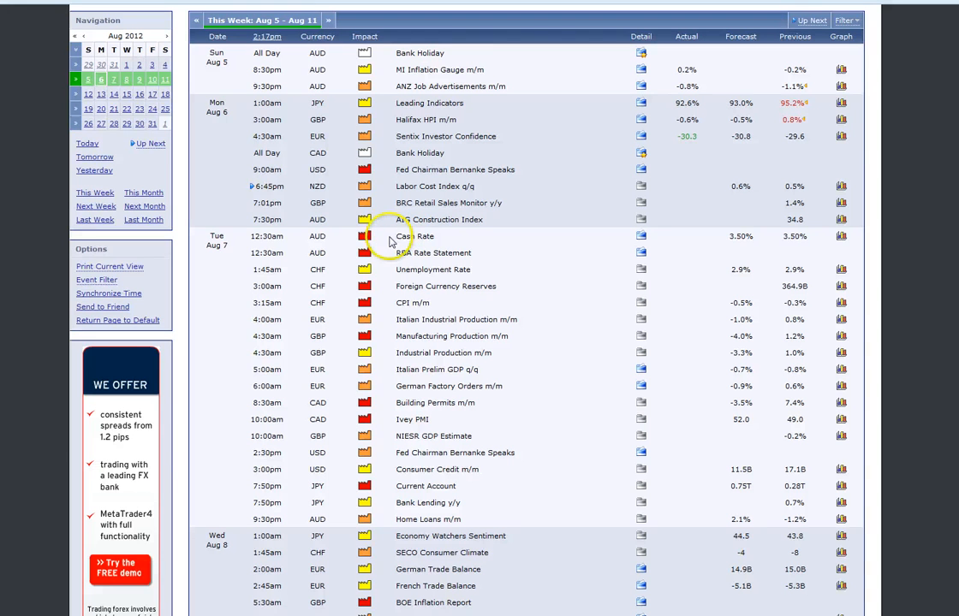
{"action": "mouse_move", "coordinate": [454, 268]}
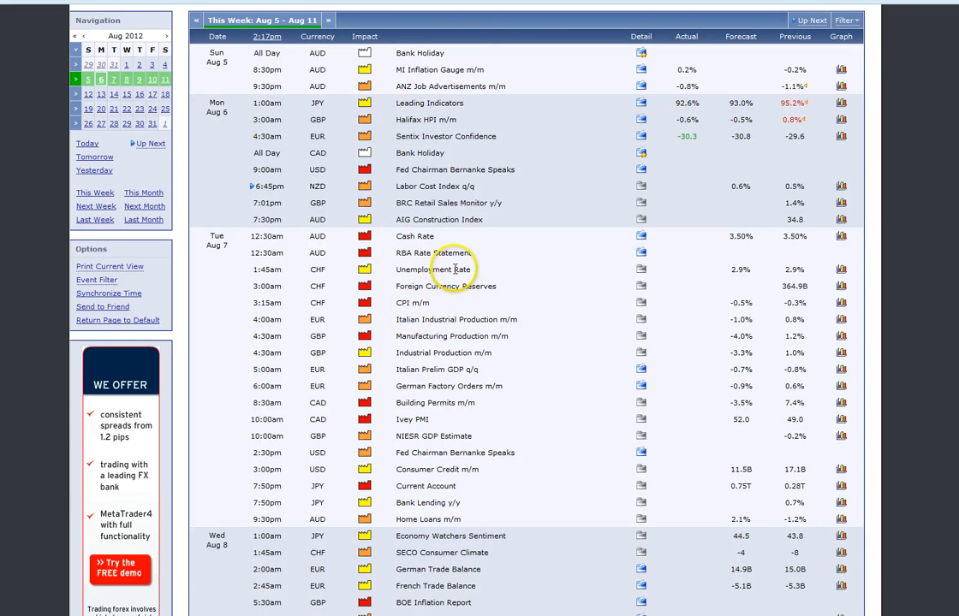
{"action": "mouse_move", "coordinate": [454, 269]}
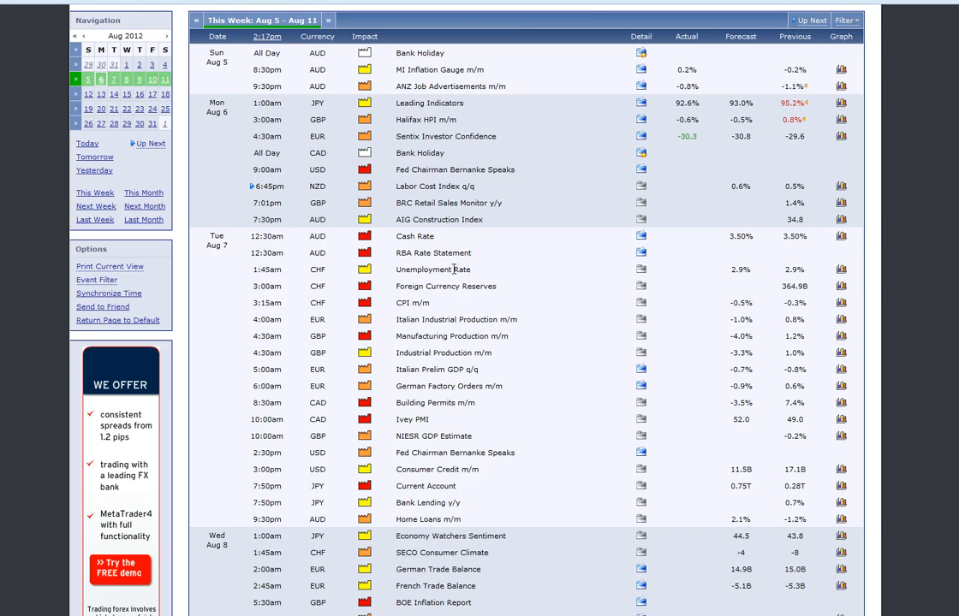
{"action": "scroll", "scroll_direction": "down", "scroll_amount": 3}
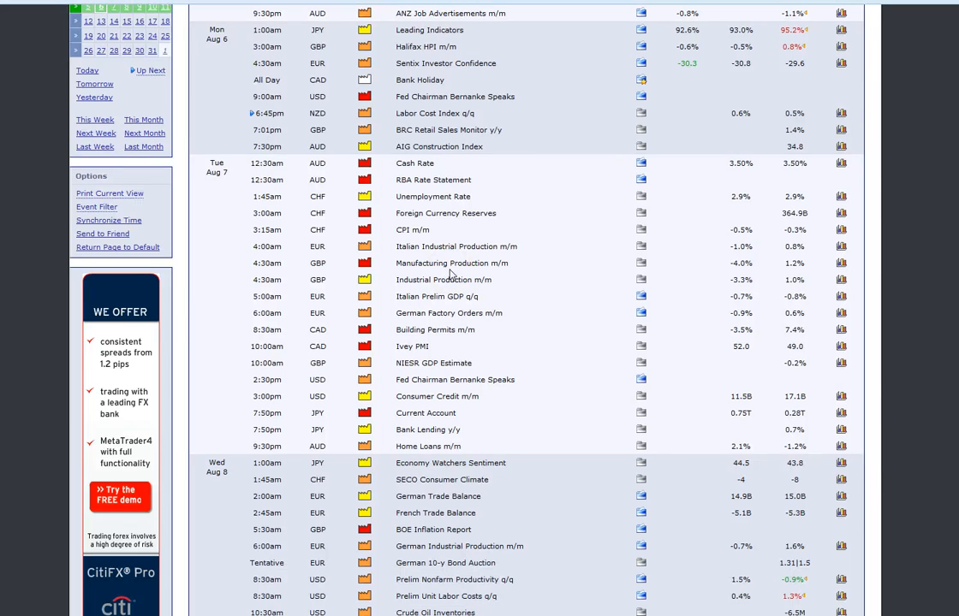
{"action": "mouse_move", "coordinate": [439, 275]}
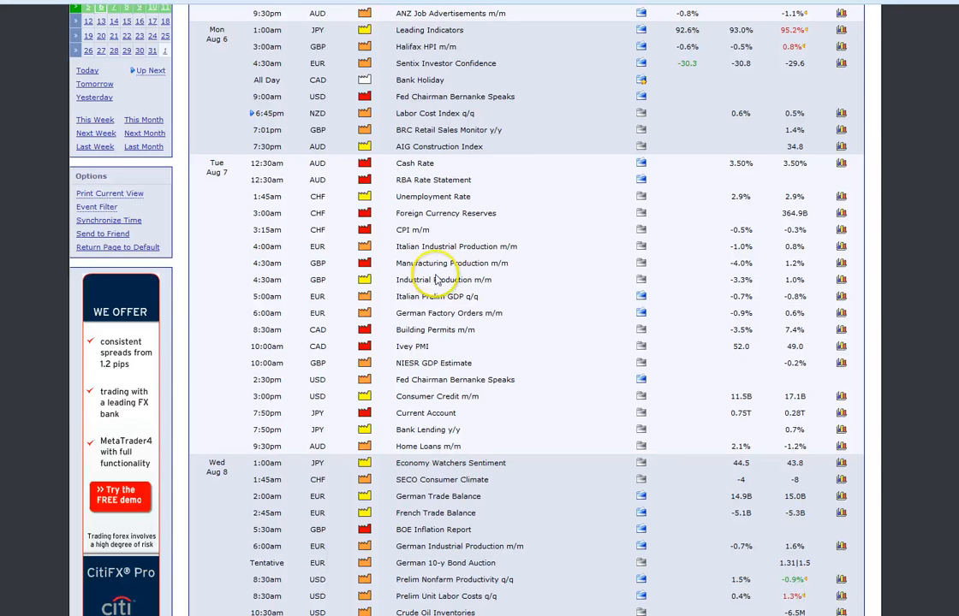
{"action": "mouse_move", "coordinate": [437, 274]}
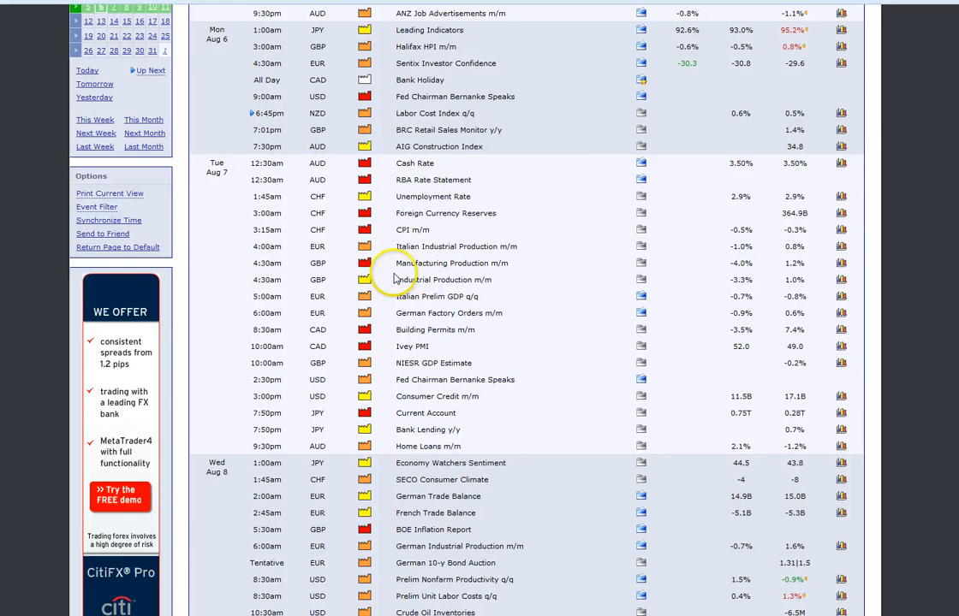
{"action": "mouse_move", "coordinate": [390, 269]}
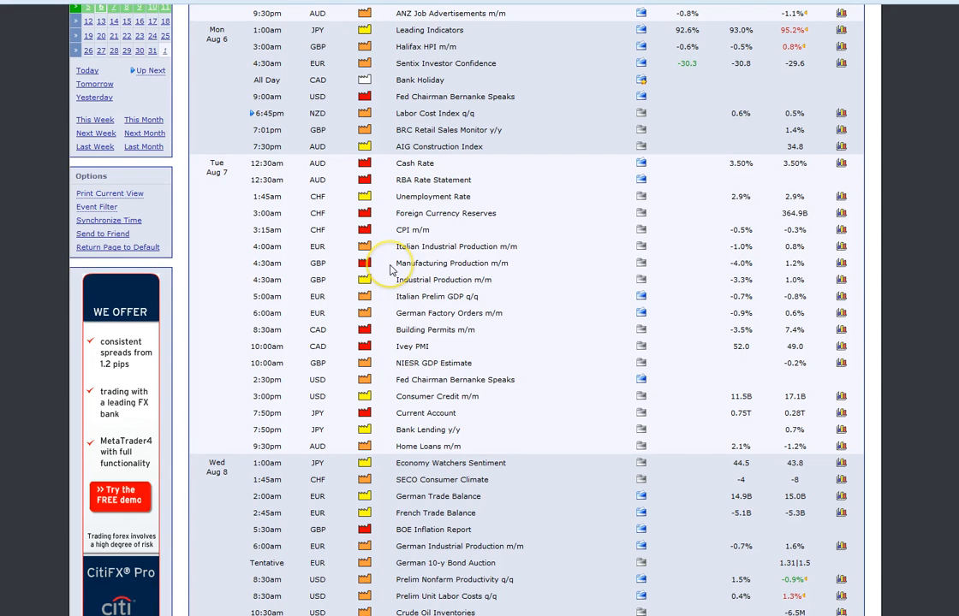
{"action": "scroll", "scroll_direction": "down", "scroll_amount": 3}
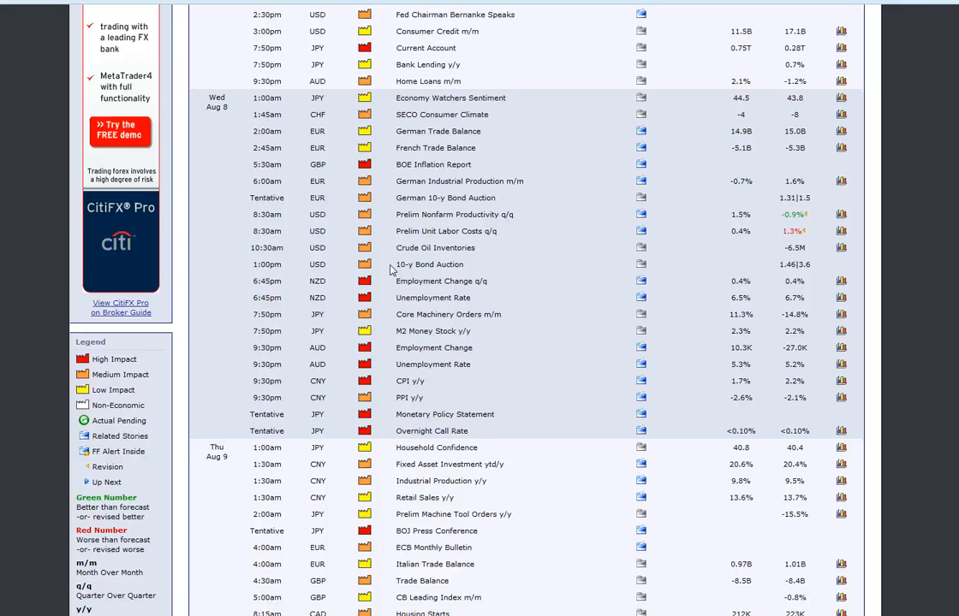
{"action": "mouse_move", "coordinate": [525, 351]}
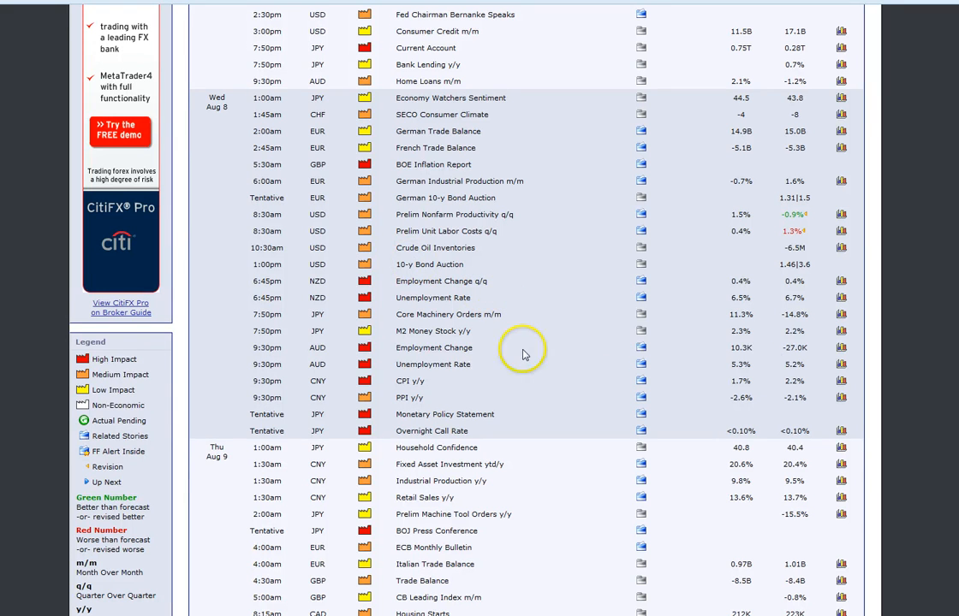
{"action": "mouse_move", "coordinate": [528, 407]}
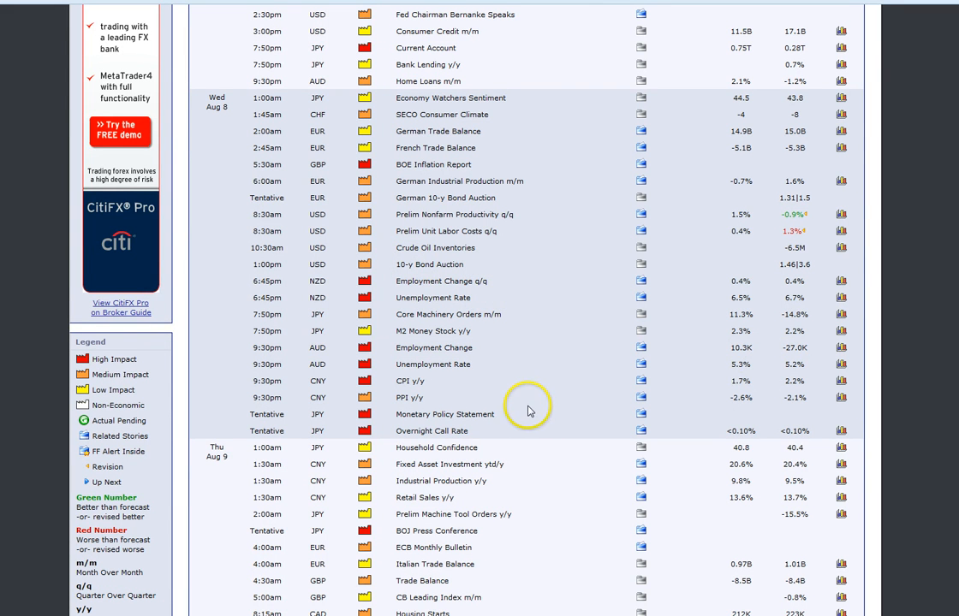
{"action": "mouse_move", "coordinate": [552, 411]}
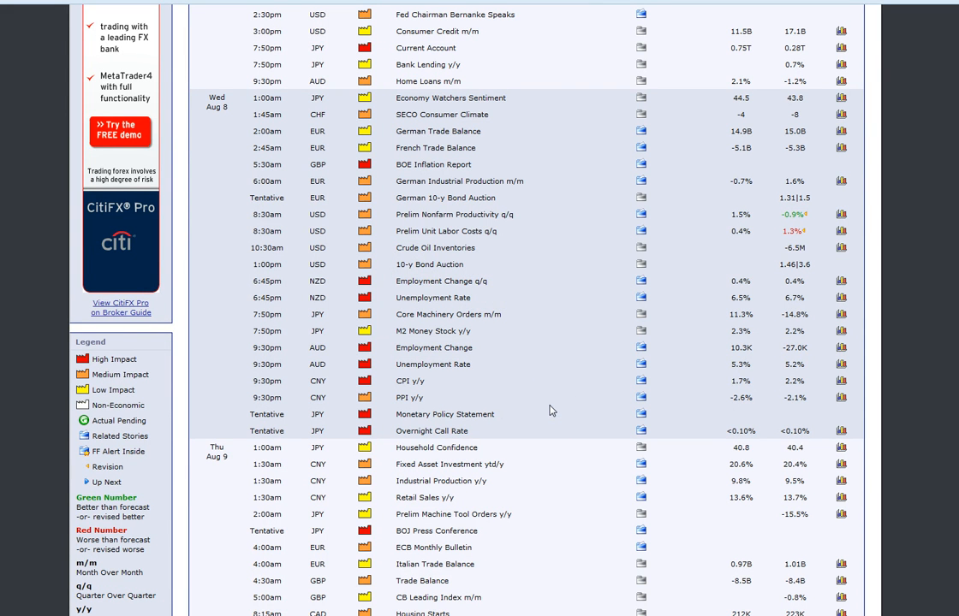
{"action": "scroll", "scroll_direction": "down", "scroll_amount": 3}
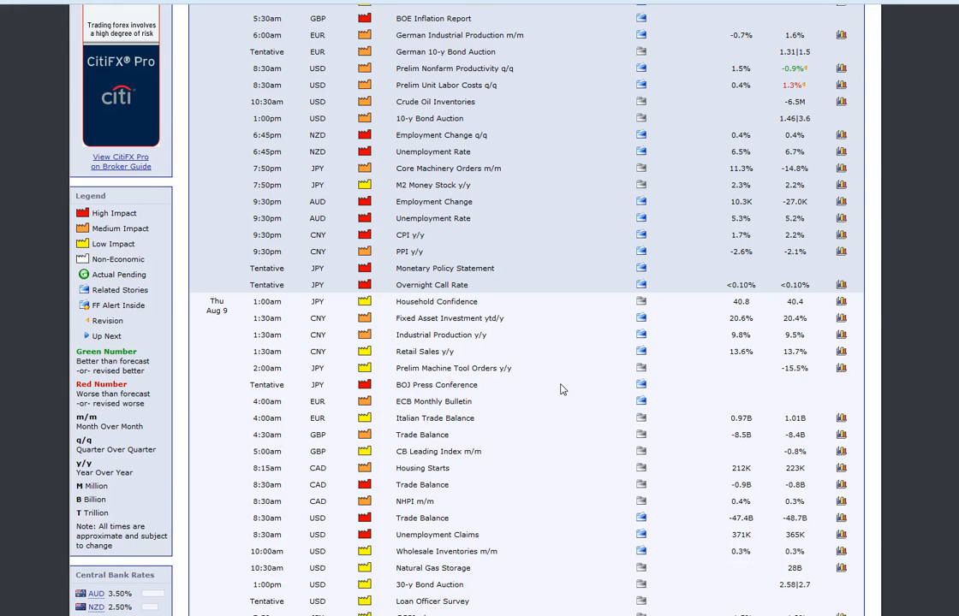
{"action": "scroll", "scroll_direction": "down", "scroll_amount": 3}
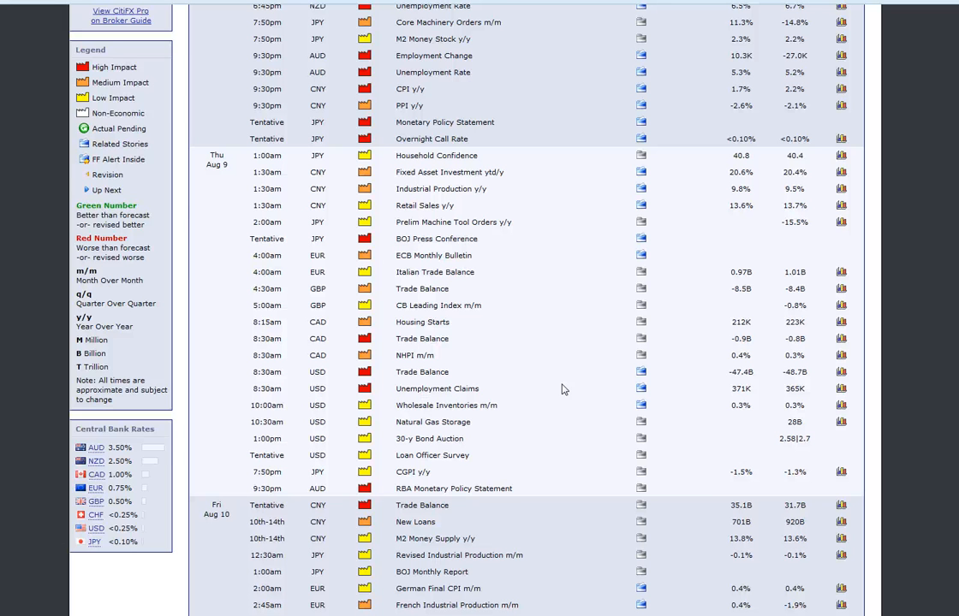
{"action": "mouse_move", "coordinate": [561, 379]}
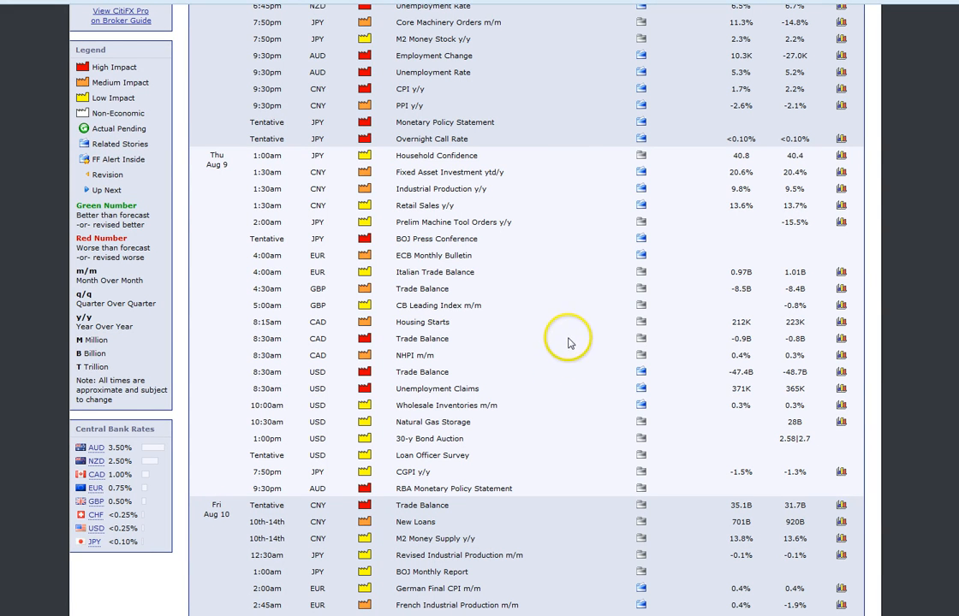
{"action": "mouse_move", "coordinate": [532, 300]}
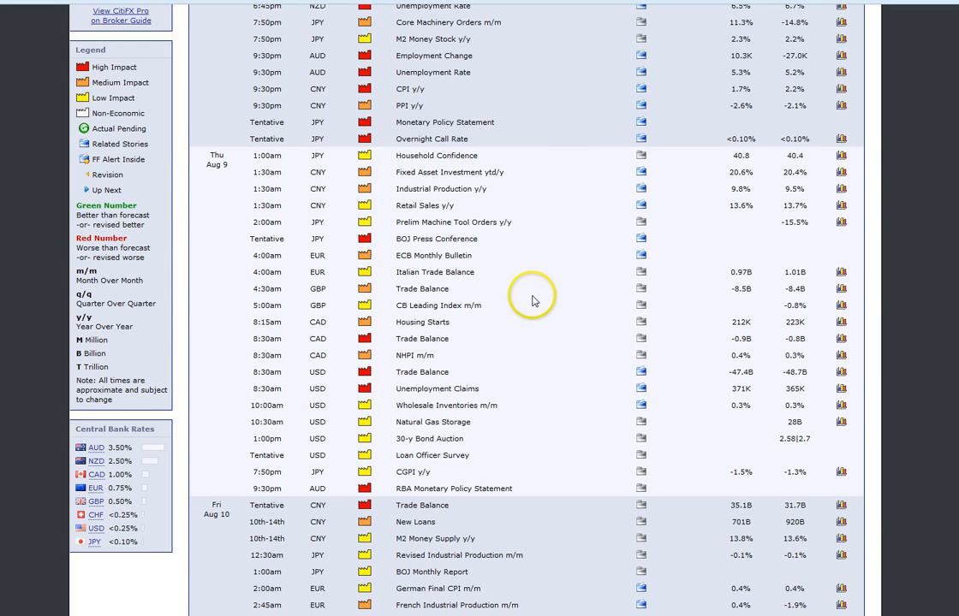
{"action": "mouse_move", "coordinate": [533, 297]}
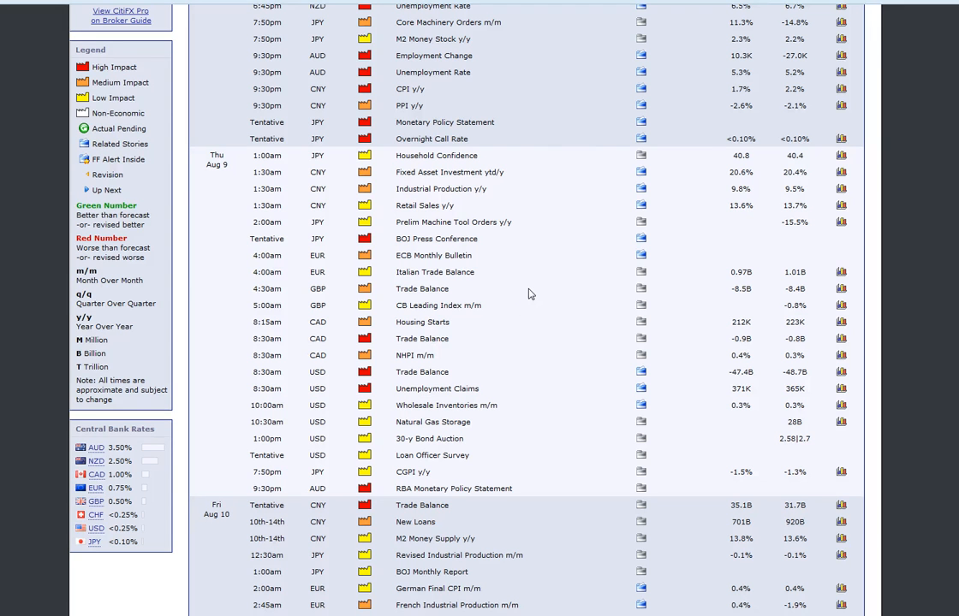
{"action": "scroll", "scroll_direction": "down", "scroll_amount": 3}
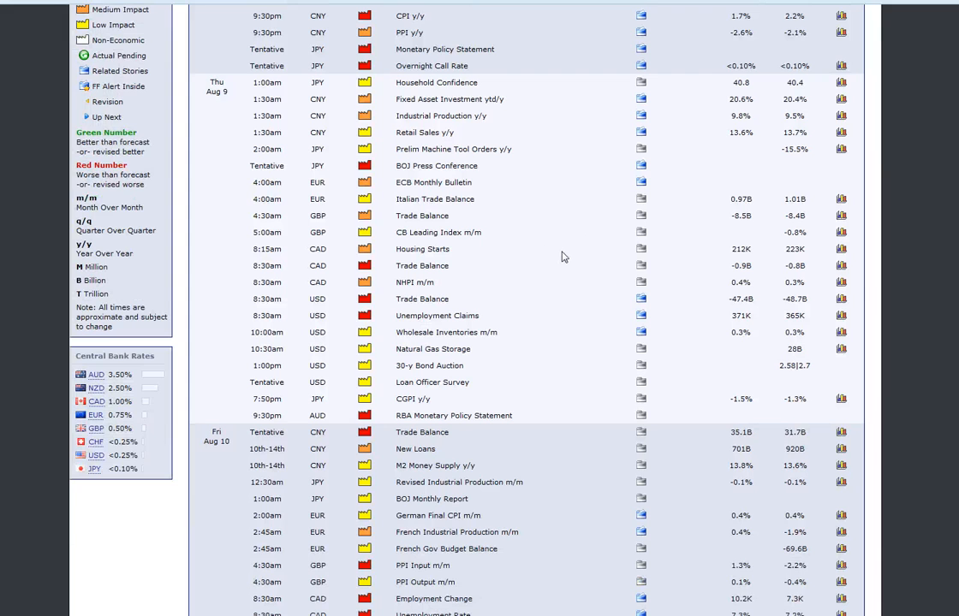
{"action": "scroll", "scroll_direction": "down", "scroll_amount": 3}
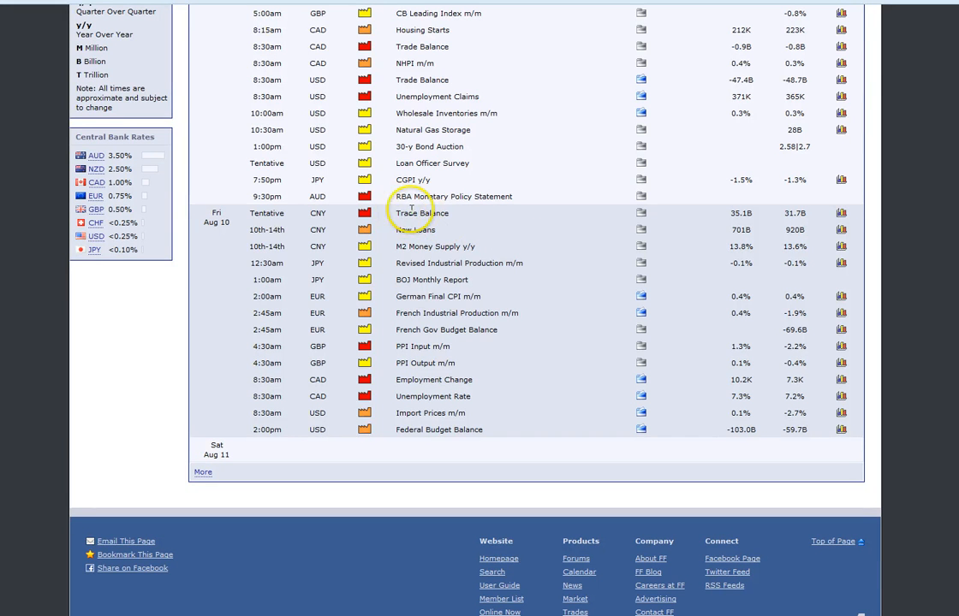
{"action": "mouse_move", "coordinate": [395, 215]}
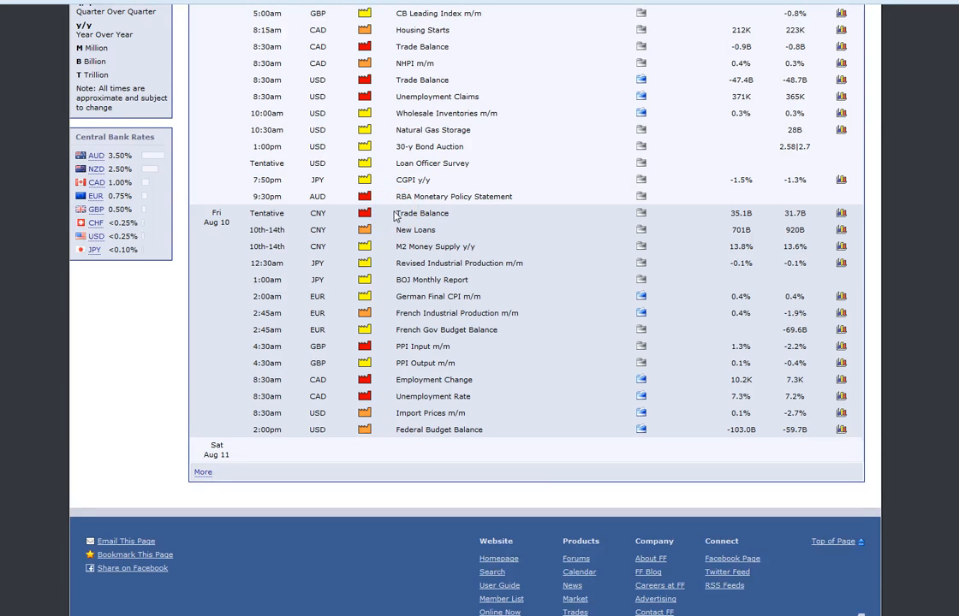
{"action": "mouse_move", "coordinate": [385, 229]}
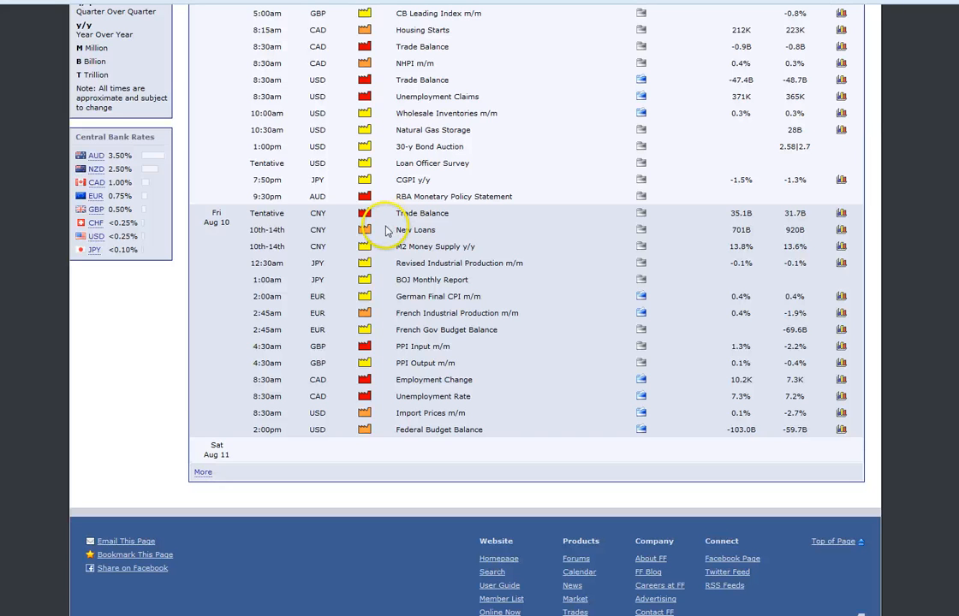
{"action": "mouse_move", "coordinate": [393, 212]}
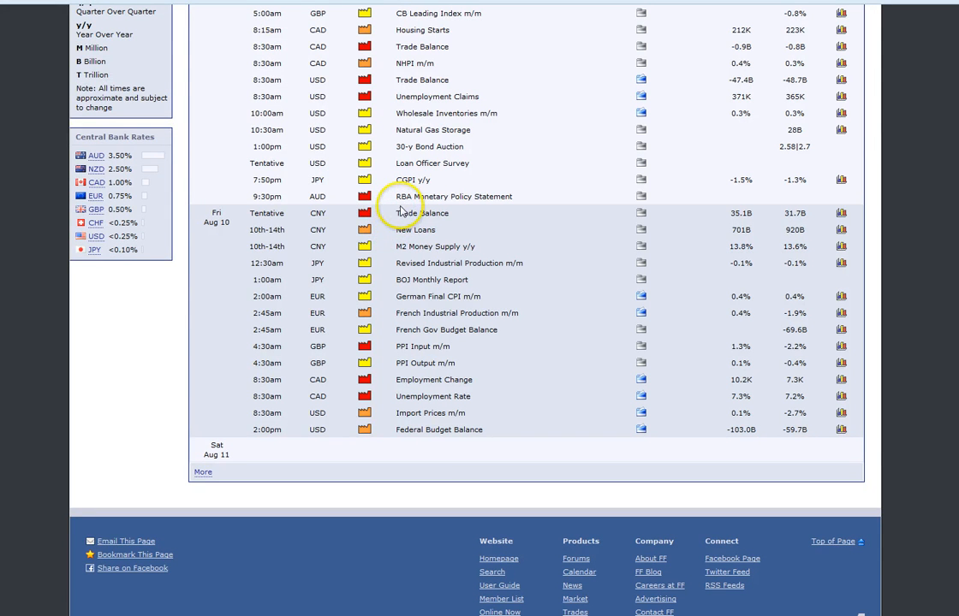
{"action": "mouse_move", "coordinate": [403, 206]}
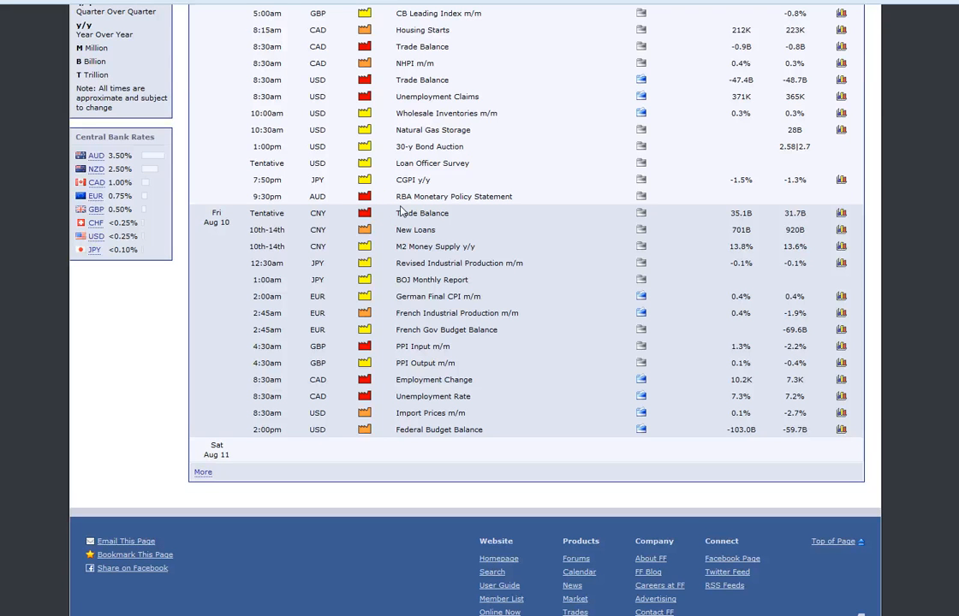
{"action": "mouse_move", "coordinate": [406, 243]}
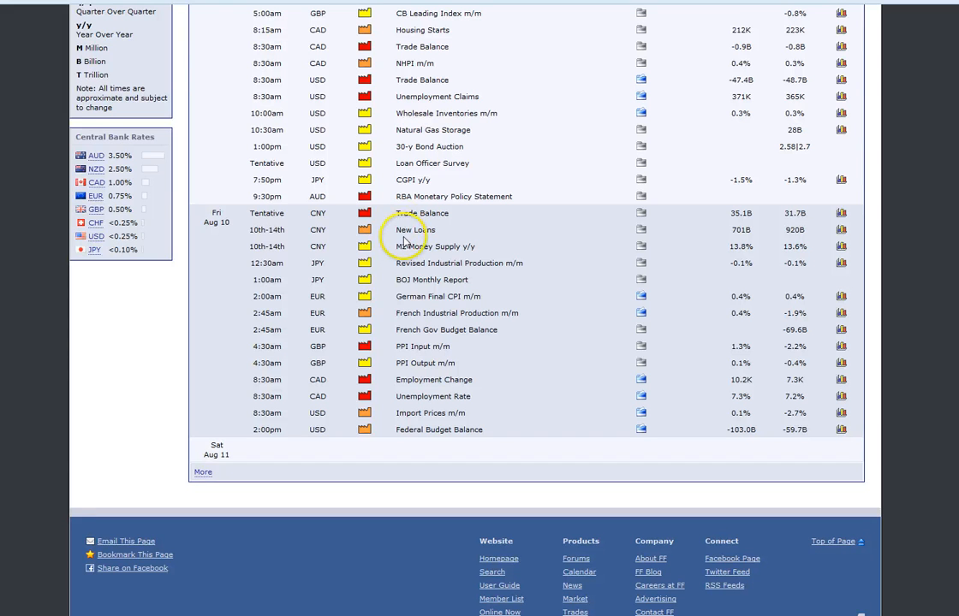
{"action": "mouse_move", "coordinate": [306, 217]}
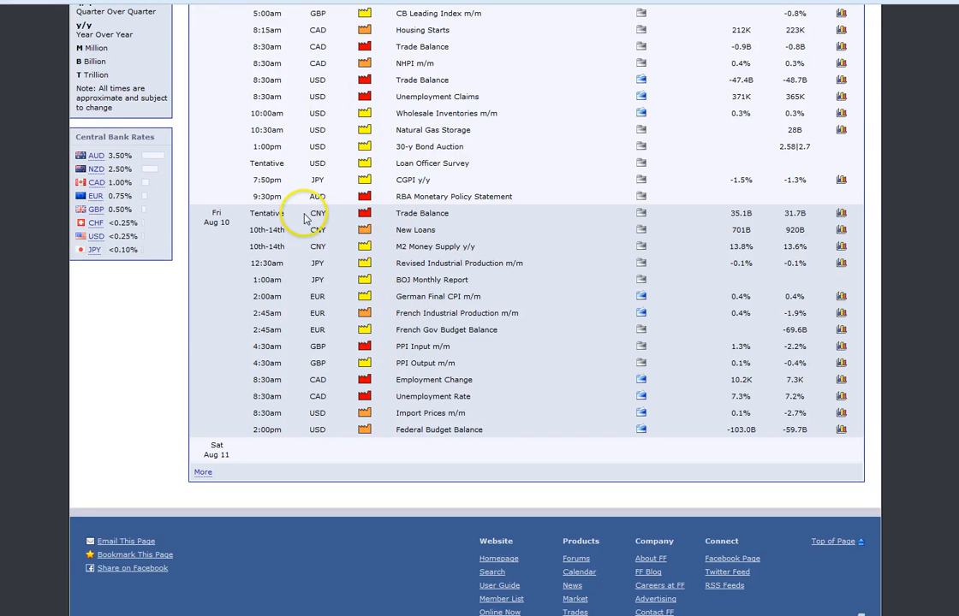
{"action": "mouse_move", "coordinate": [364, 291]}
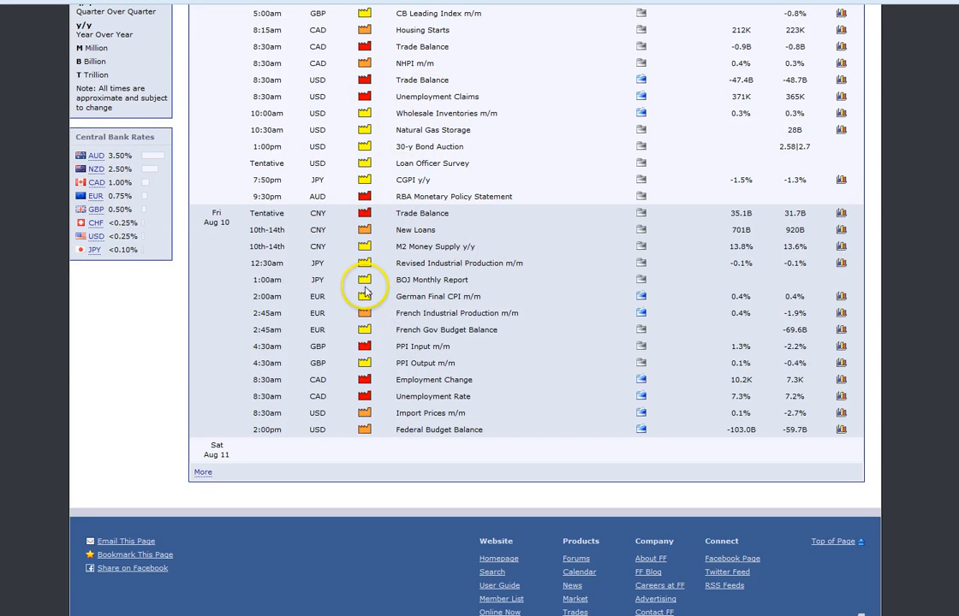
{"action": "mouse_move", "coordinate": [364, 308]}
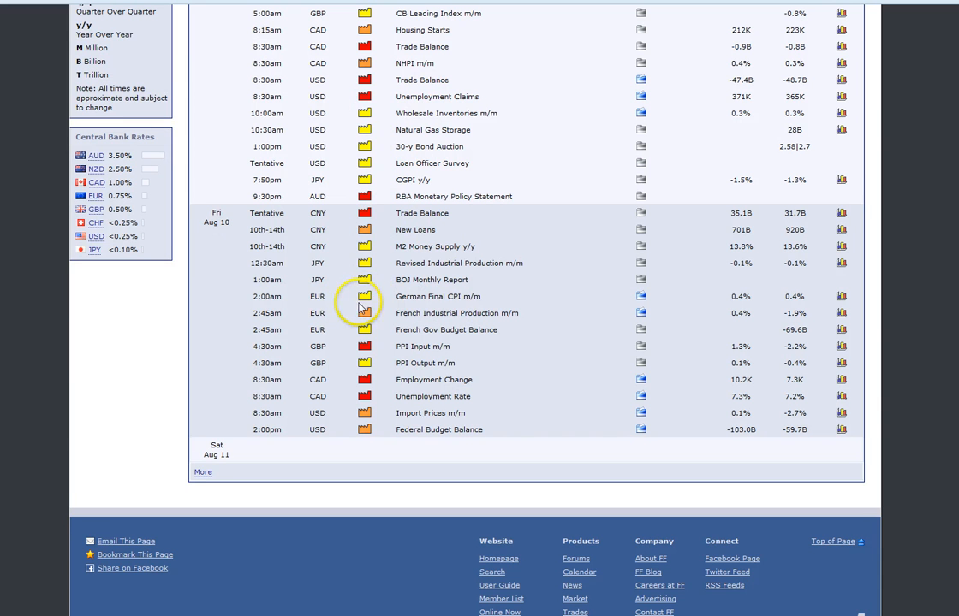
{"action": "mouse_move", "coordinate": [336, 309]}
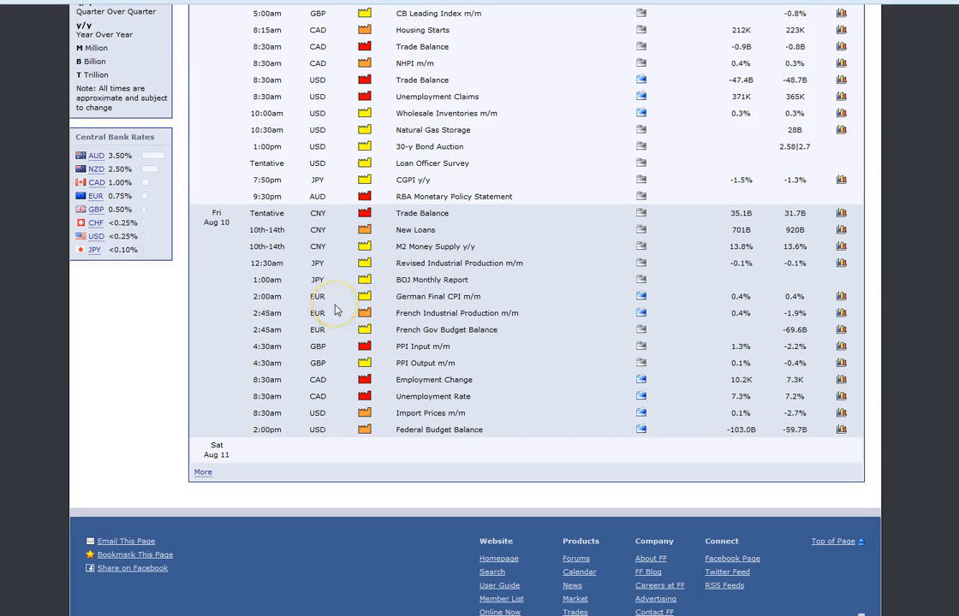
{"action": "mouse_move", "coordinate": [354, 306]}
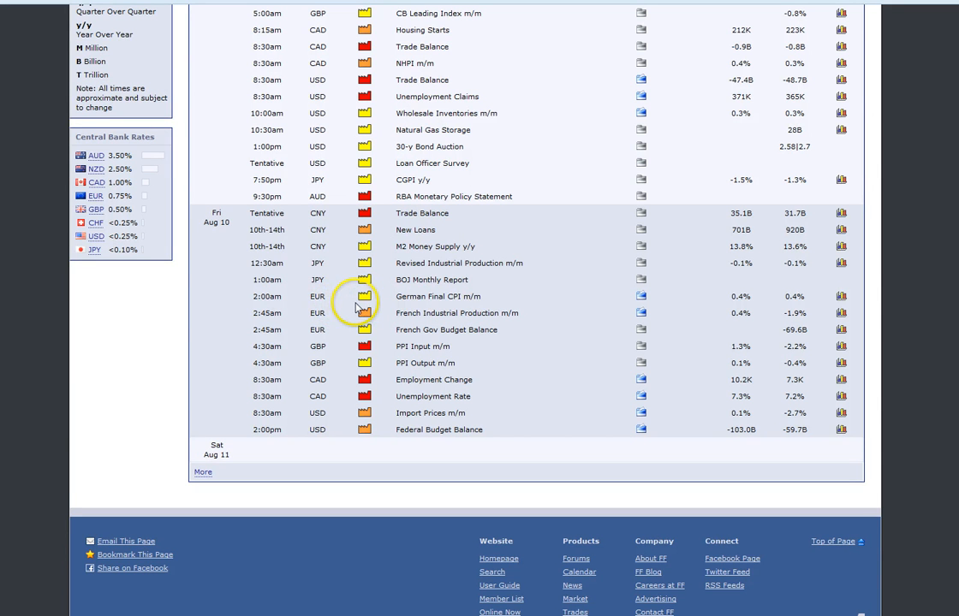